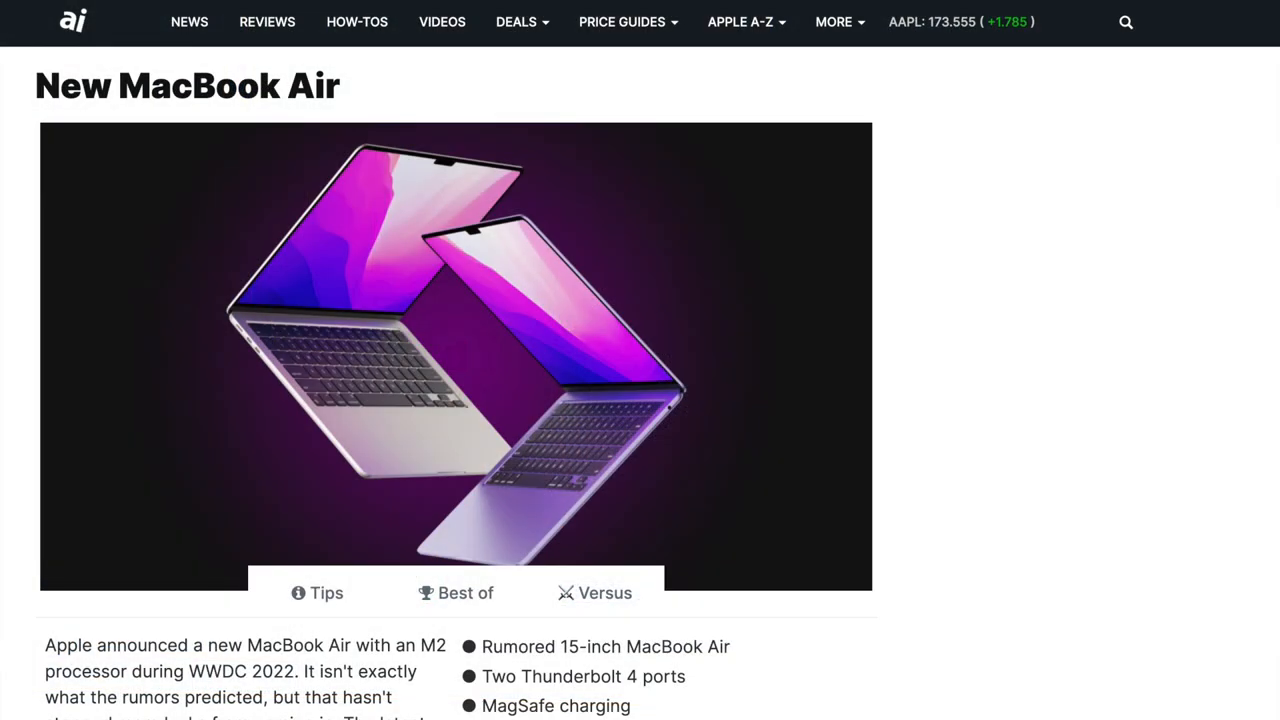
scroll(down, 3)
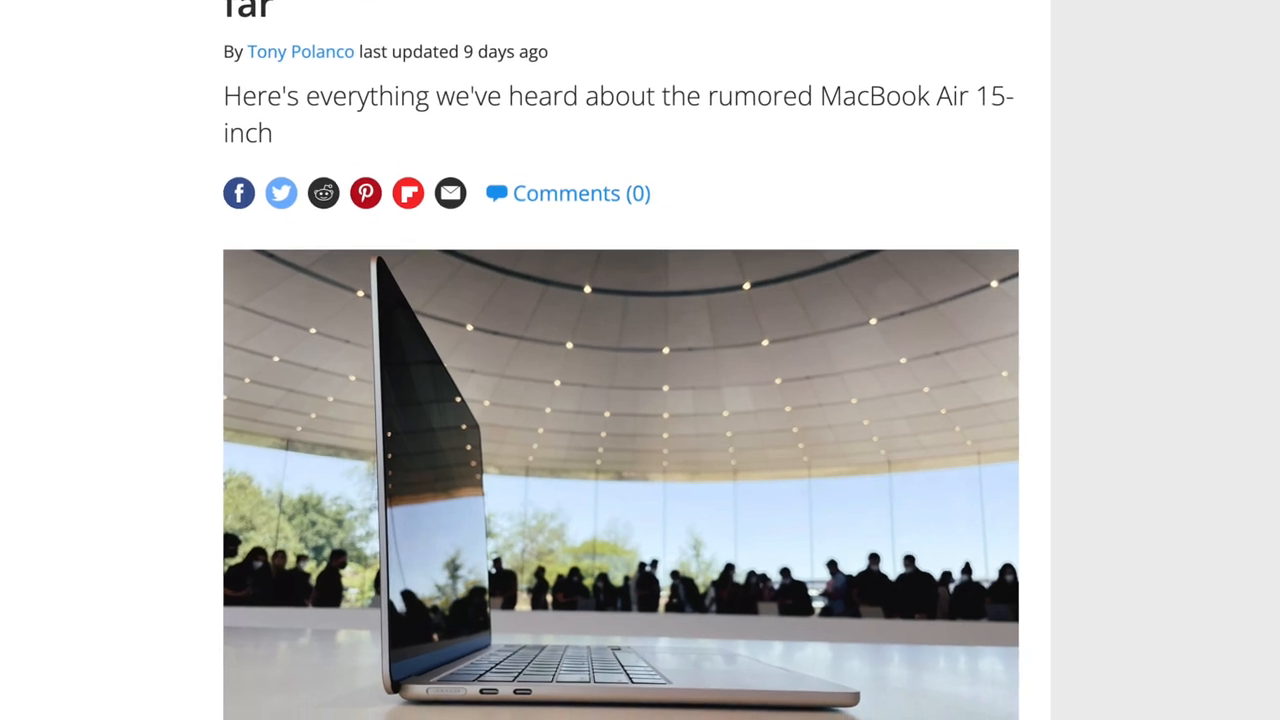
scroll(down, 3)
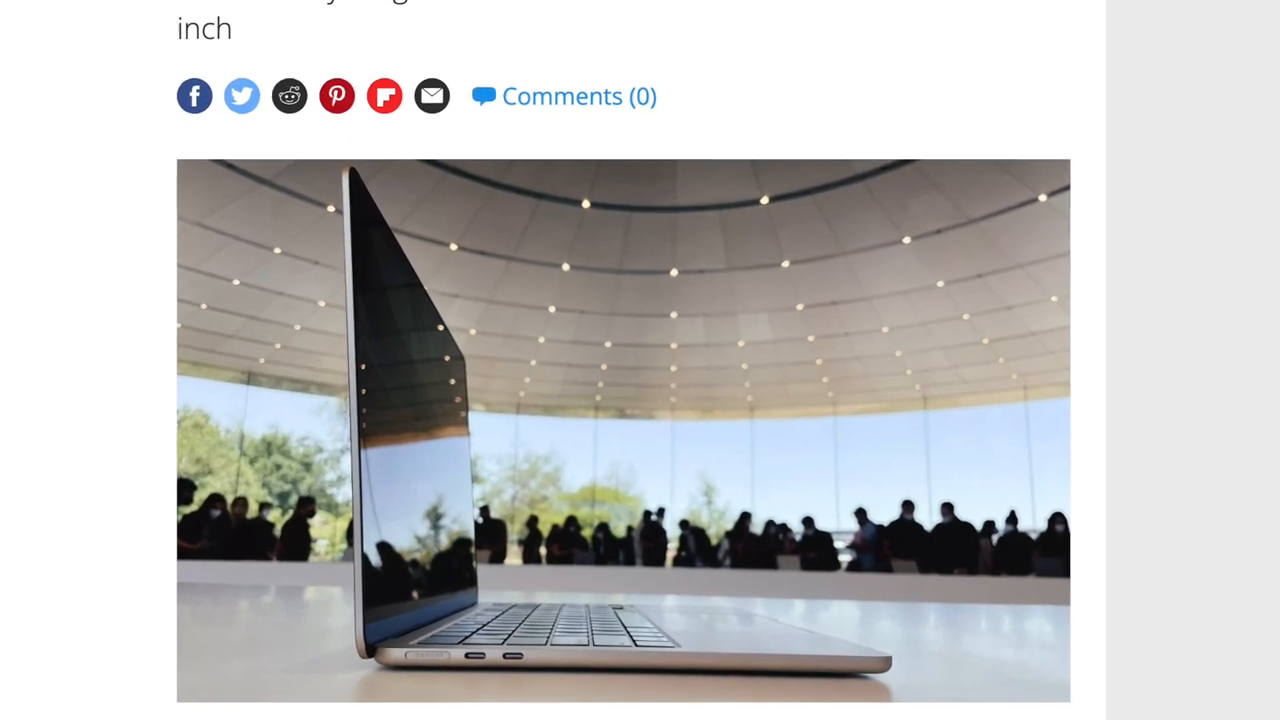
scroll(down, 3)
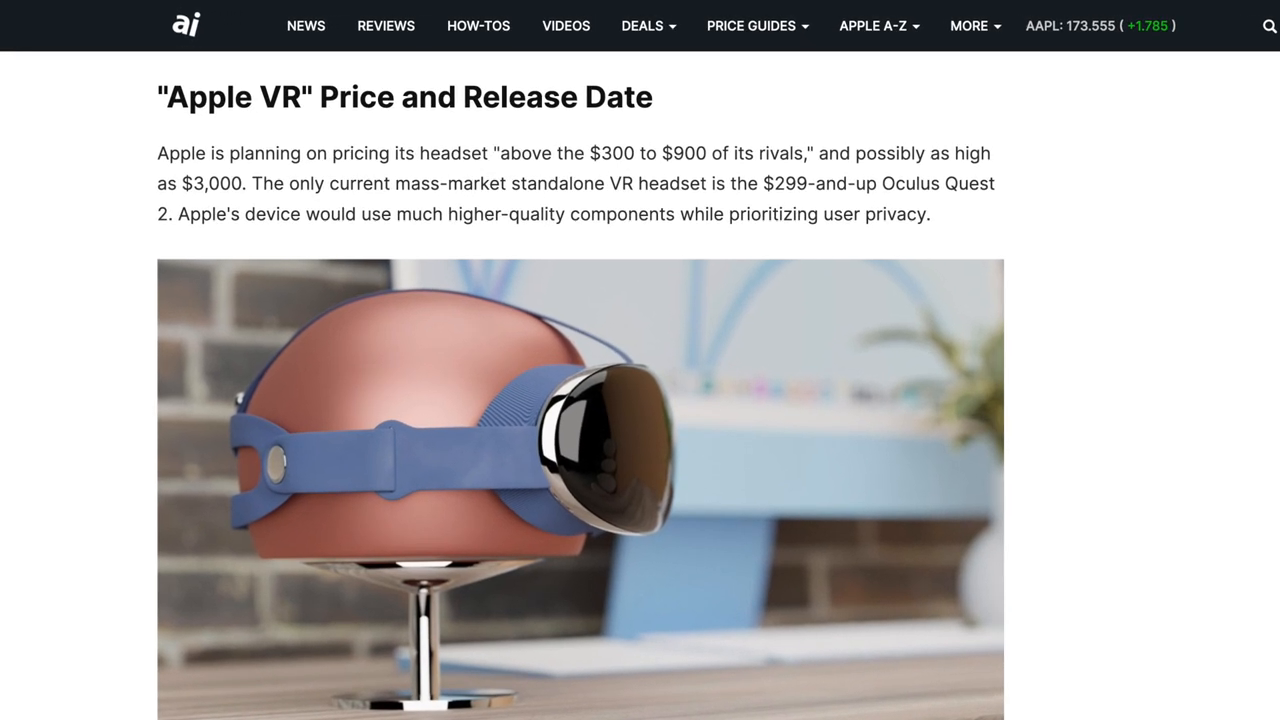
scroll(down, 3)
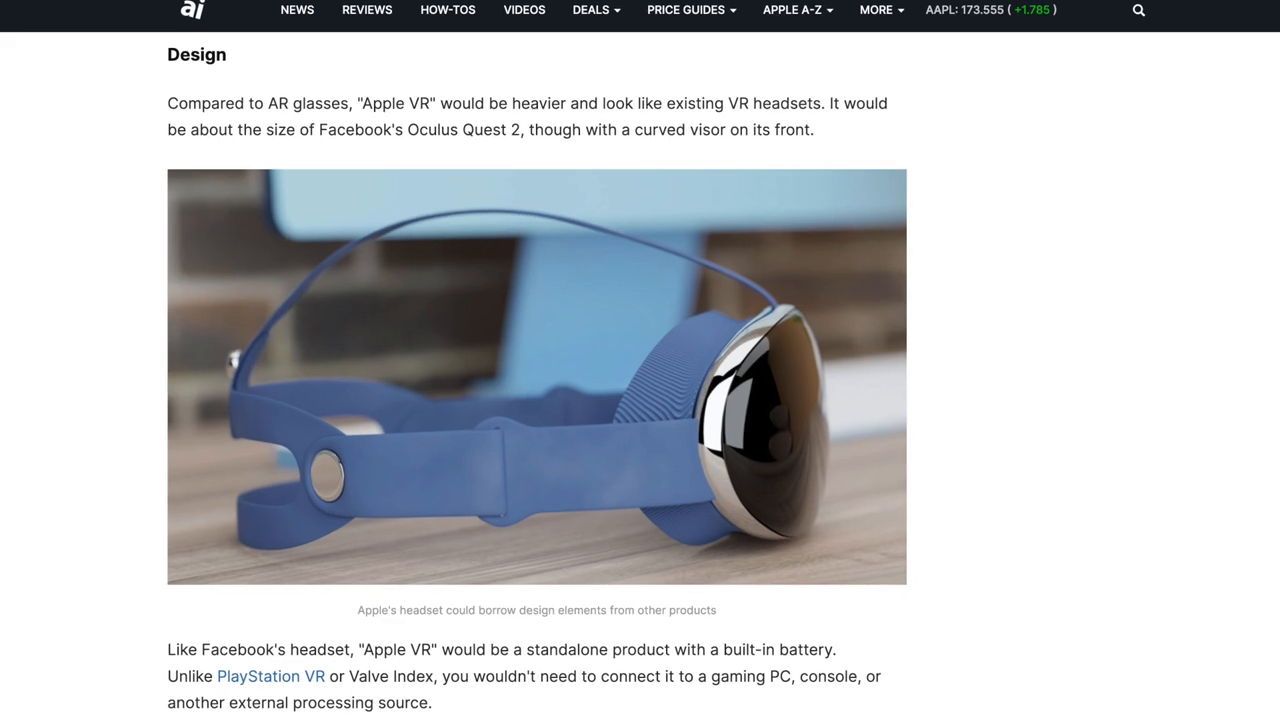
scroll(down, 3)
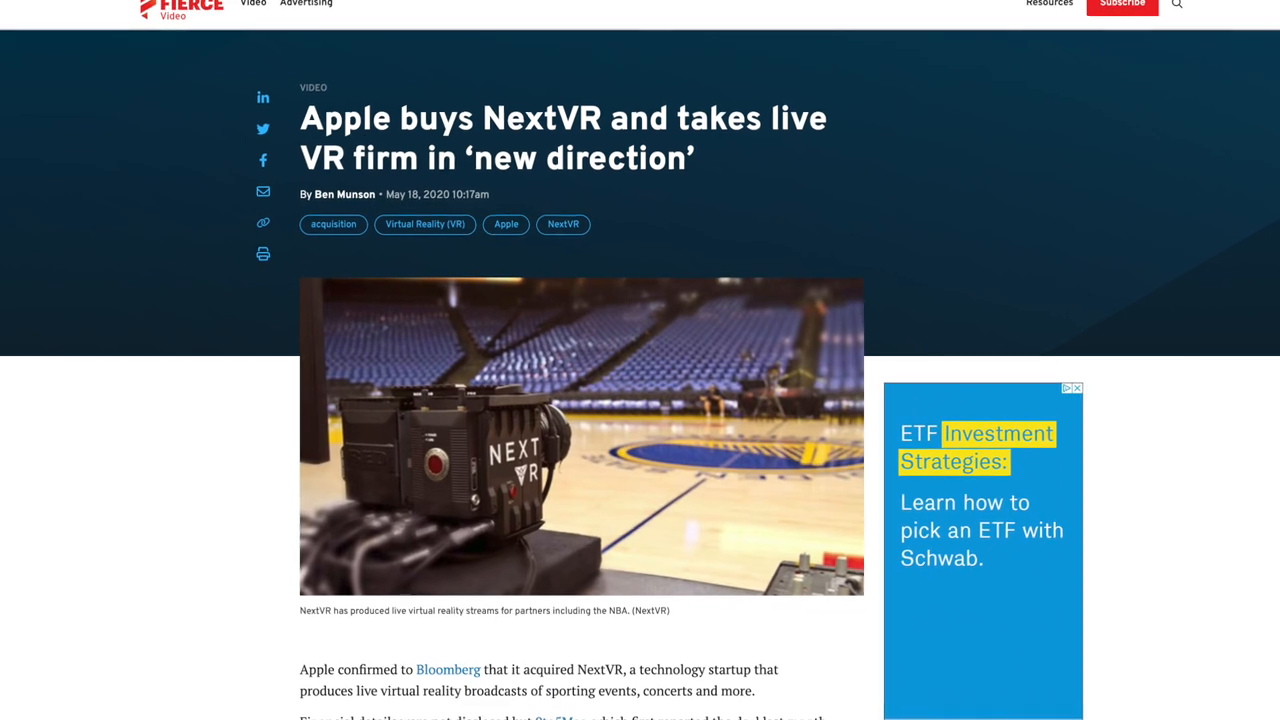
scroll(down, 3)
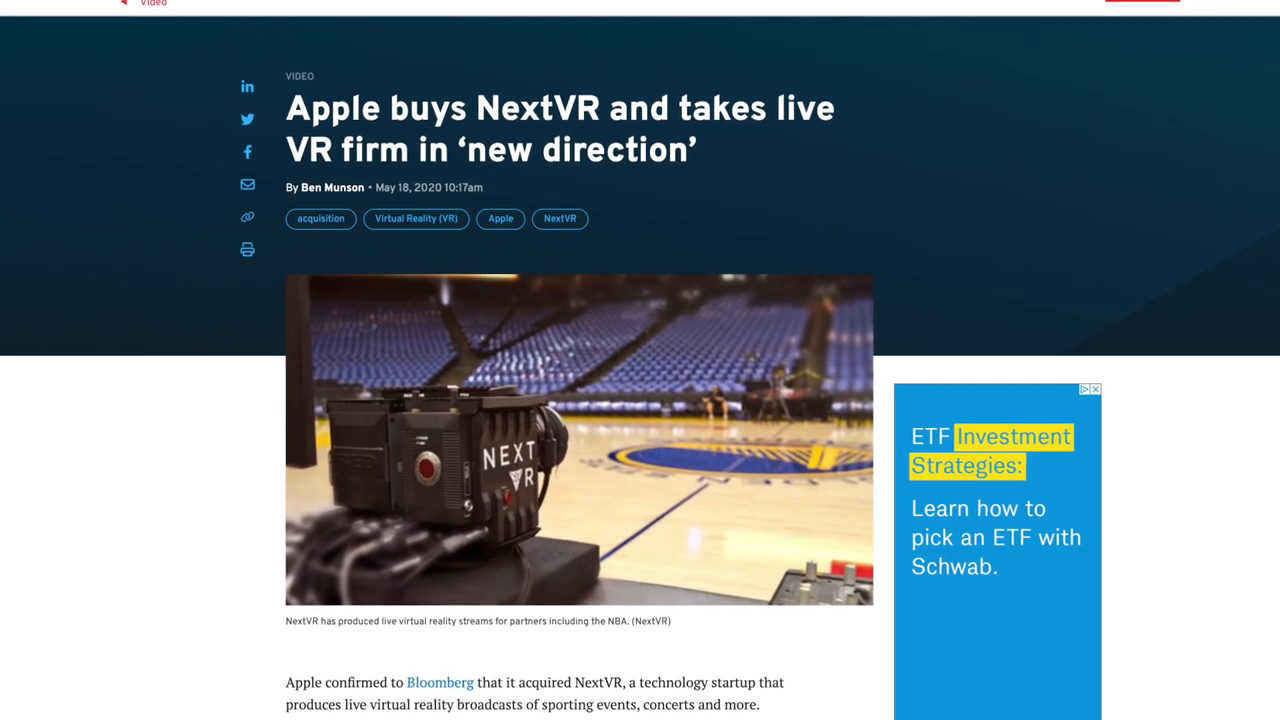